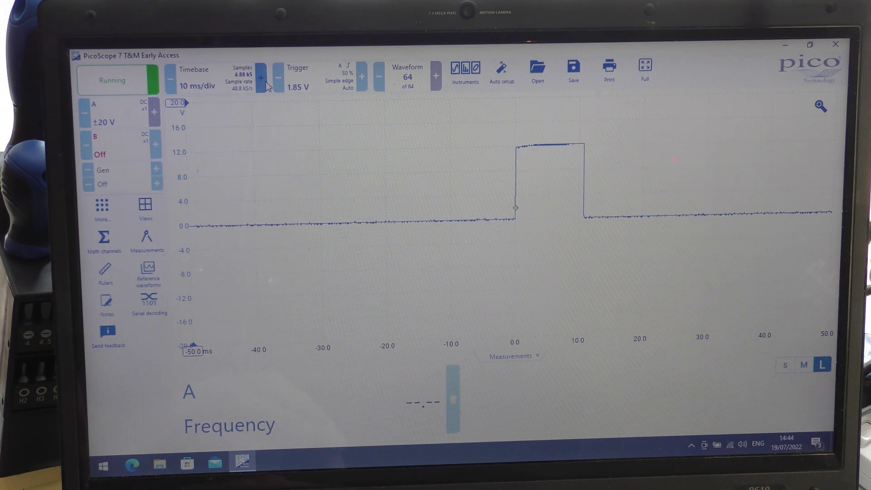
Increase the timebase from 10 ms/div to 100 ms/div to show several channel A pulses
{"action": "left_click", "coordinate": [262, 77]}
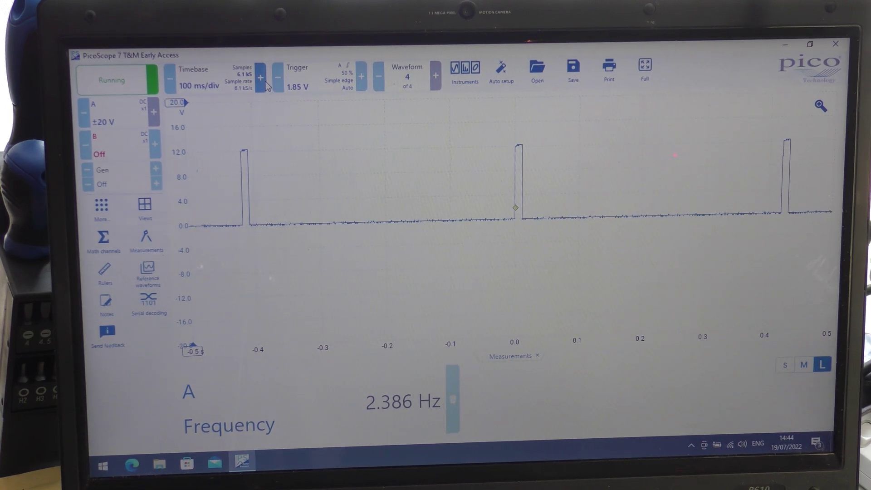
Reduce the timebase from 100 ms/div to 20 ms/div so one pulse fills the trace
{"action": "left_click", "coordinate": [432, 75]}
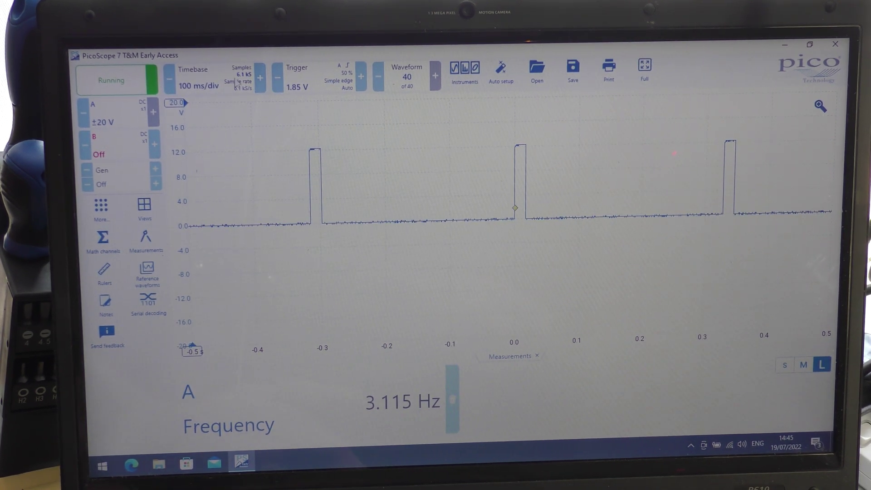
{"action": "left_click", "coordinate": [168, 78]}
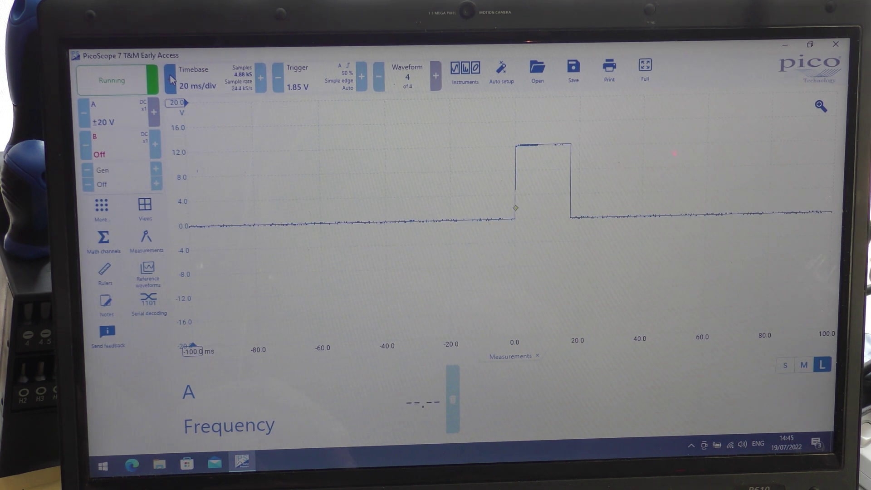
Drop the timebase to 10 ms/div, then run Auto setup (100 ms/div, 6.03 V trigger)
{"action": "left_click", "coordinate": [167, 80]}
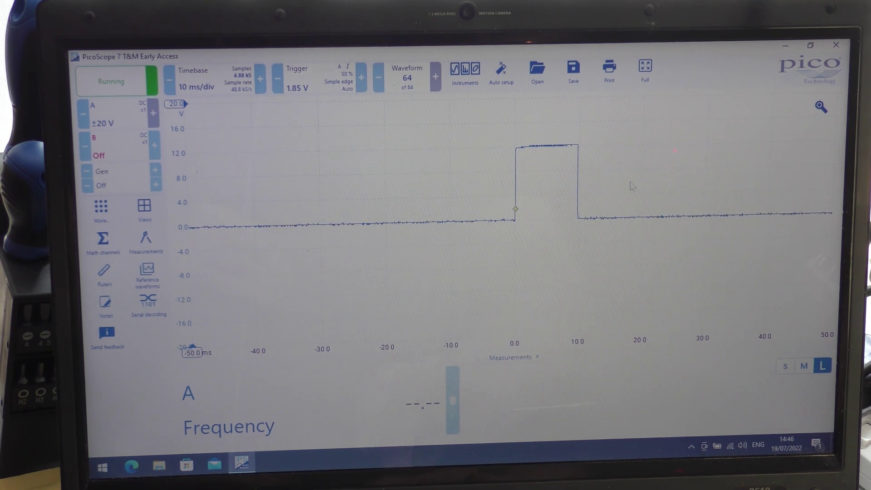
{"action": "left_click", "coordinate": [500, 71]}
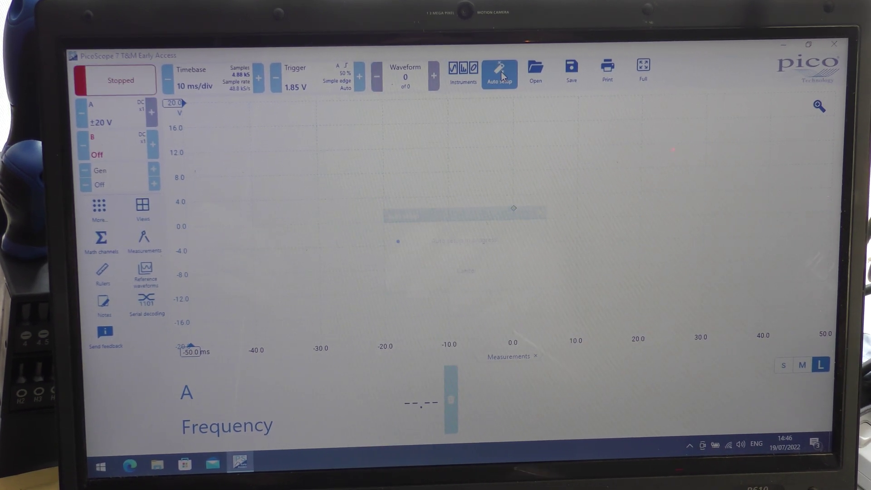
{"action": "left_click", "coordinate": [499, 71]}
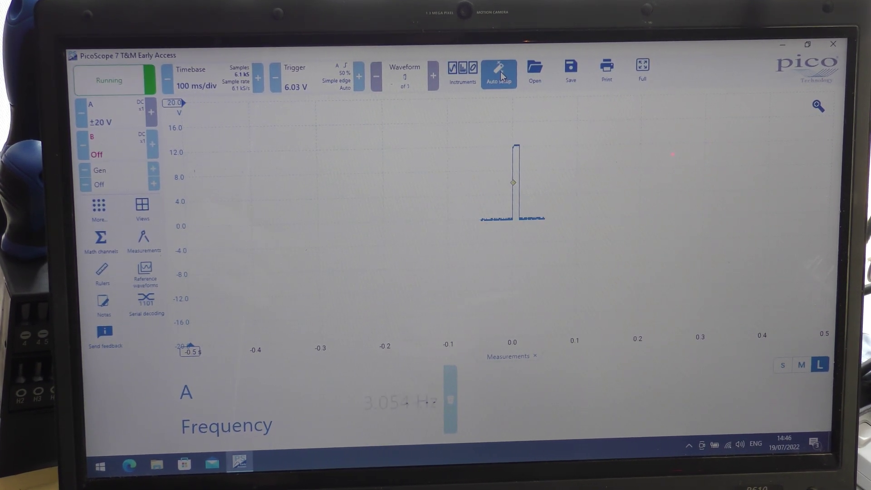